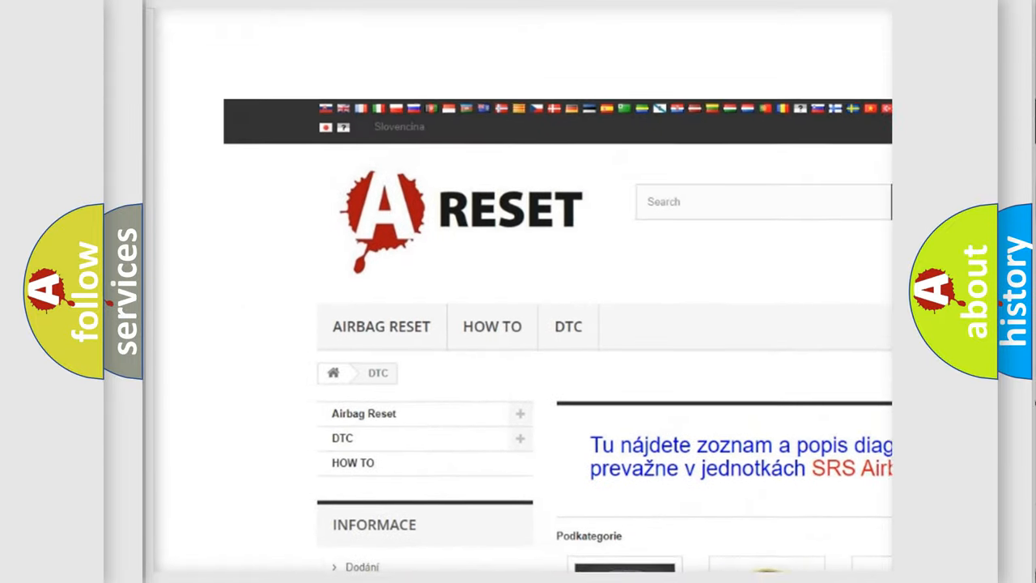
Step: Scroll through the DTC makes overview down to the Ford code subcategories
scroll("down", 3)
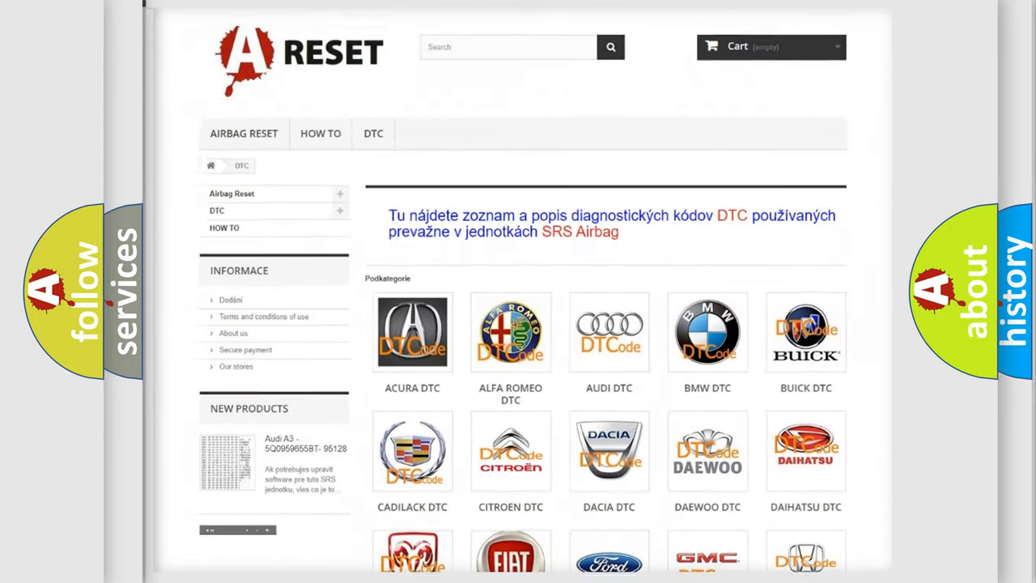
scroll("down", 3)
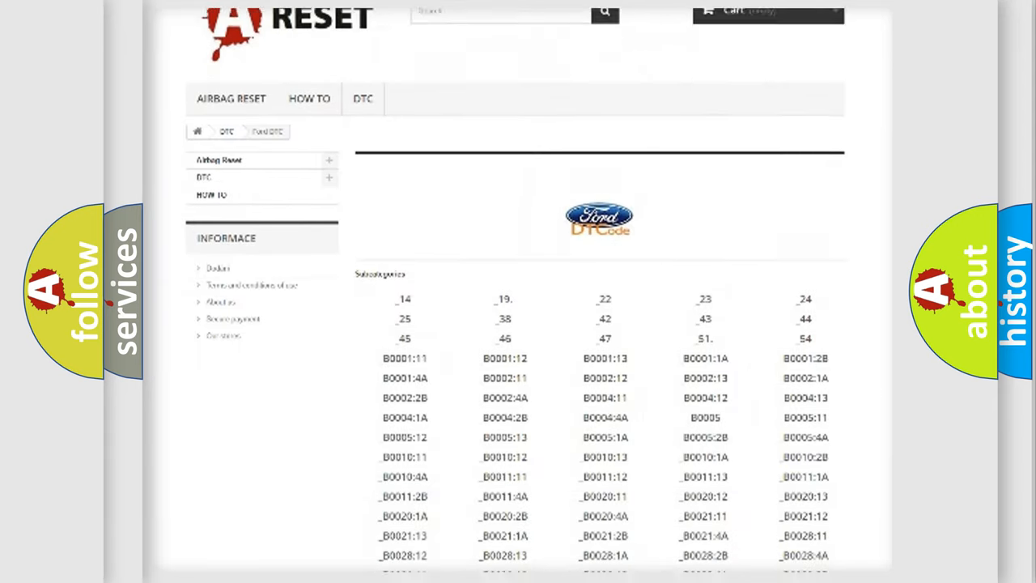
scroll("down", 3)
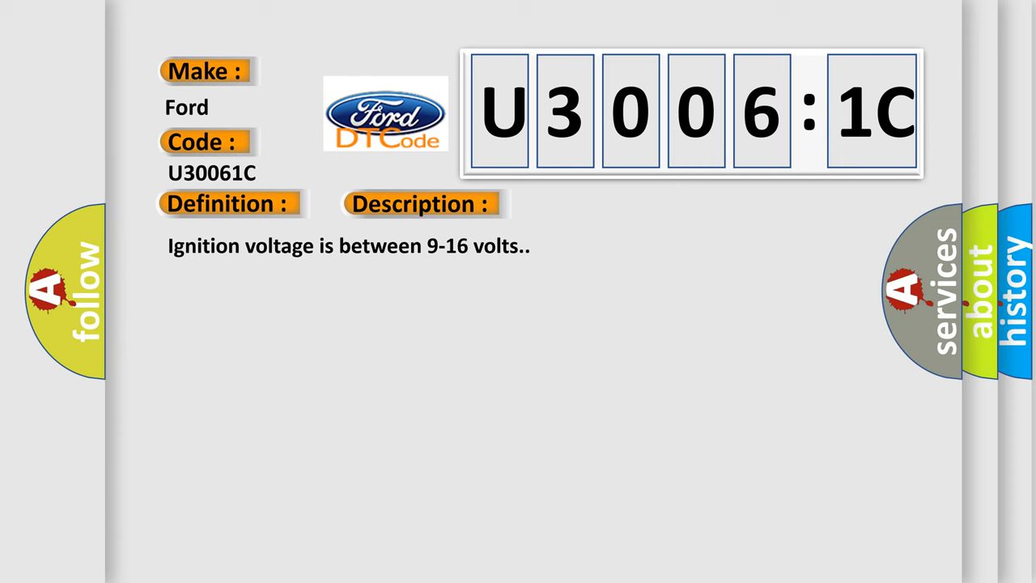
Step: Reveal the Cause block for U30061C: side impact sensor ID message failure and out-of-range voltage
left_click(596, 204)
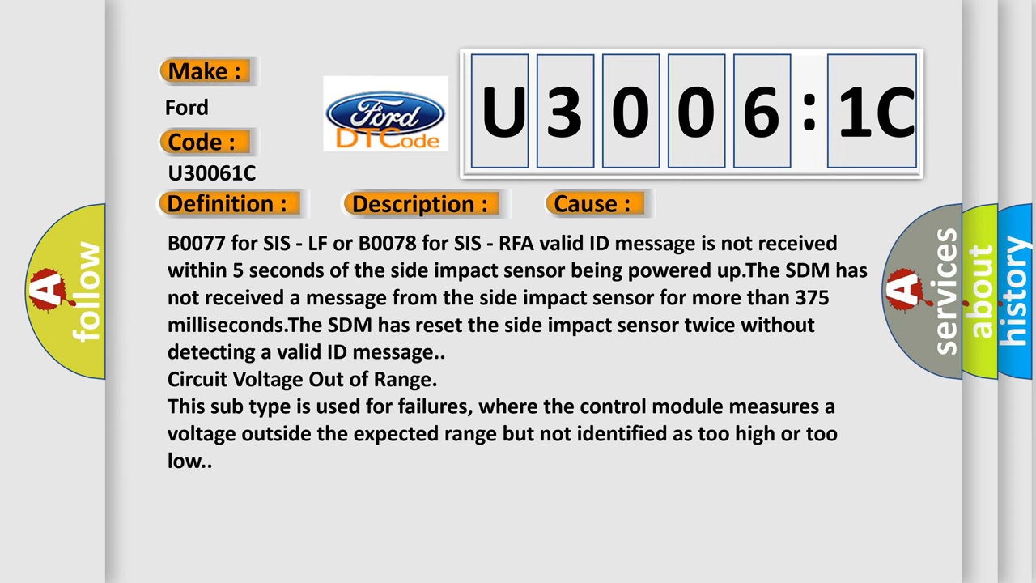